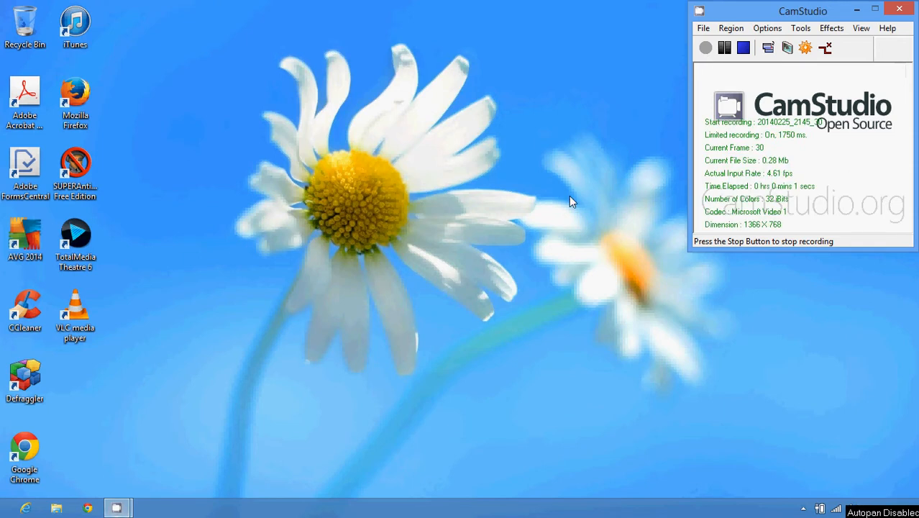
mouse_move(446, 308)
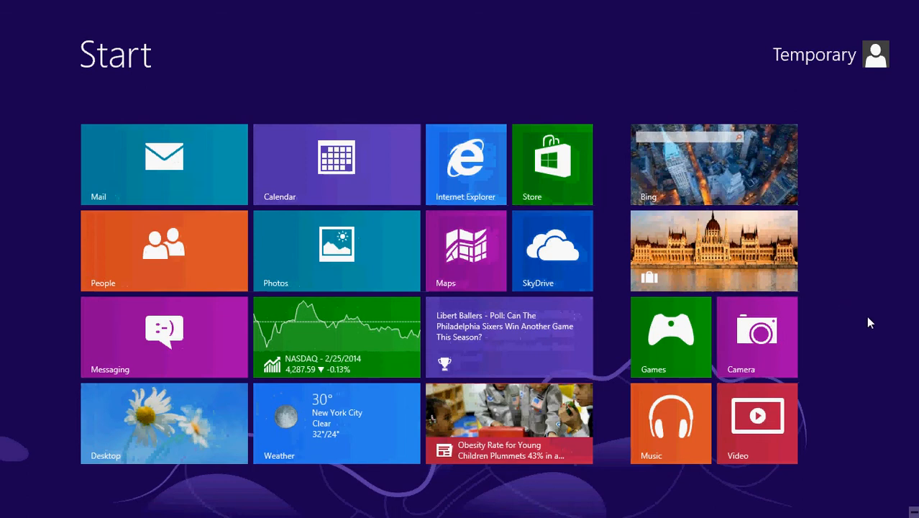
mouse_move(882, 306)
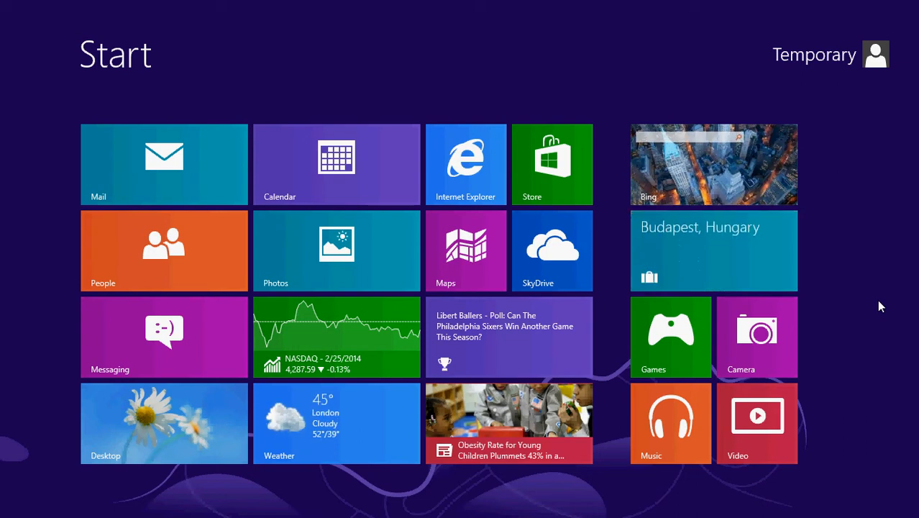
mouse_move(553, 209)
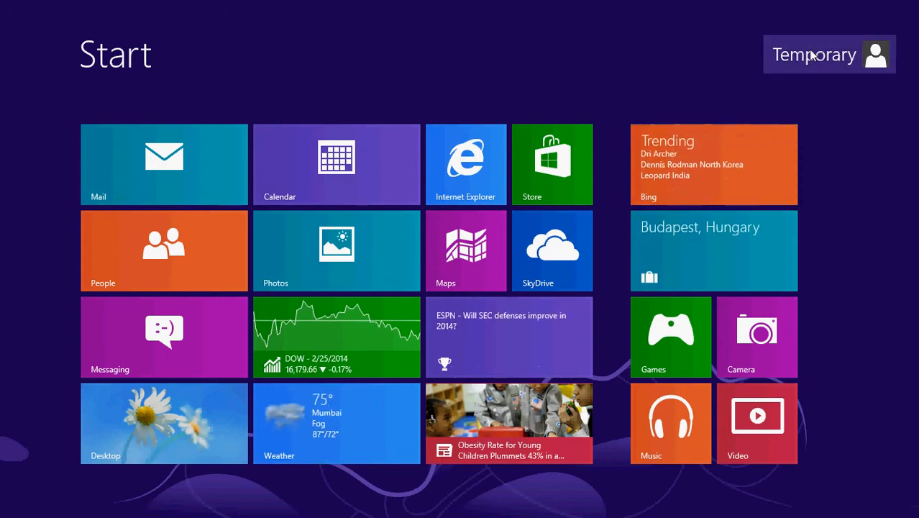
mouse_move(573, 148)
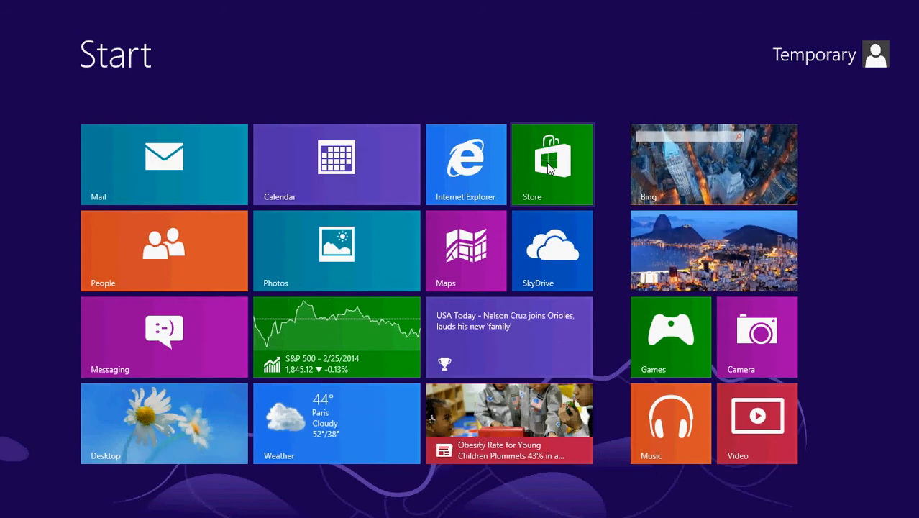
Reach the Microsoft account sign-in form from the Store's Your account settings.
left_click(552, 164)
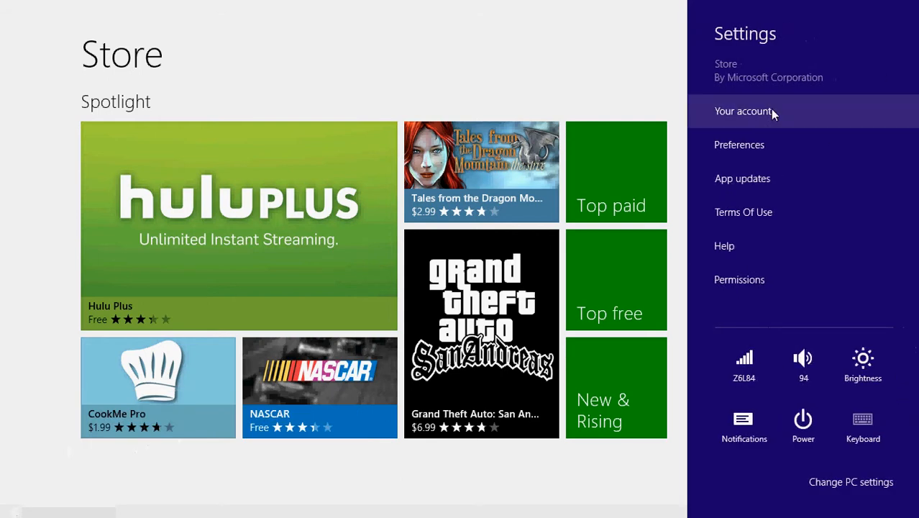
left_click(745, 111)
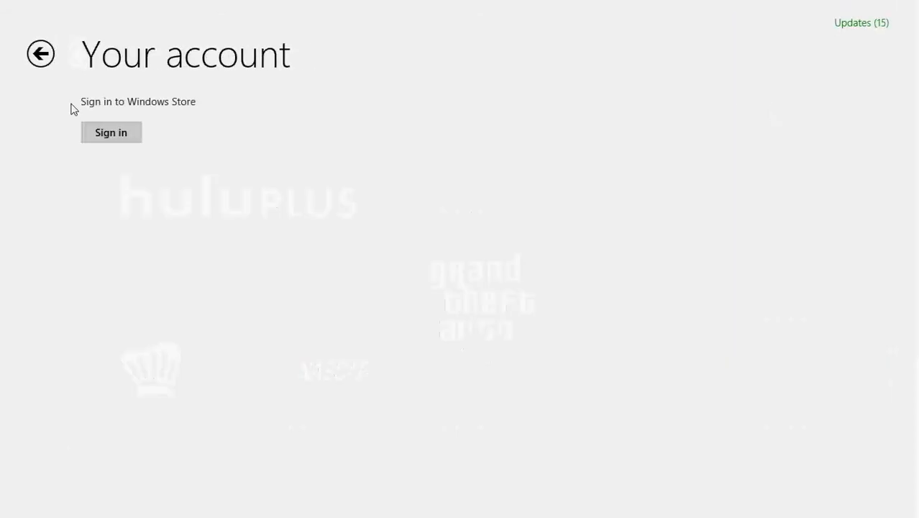
left_click(111, 132)
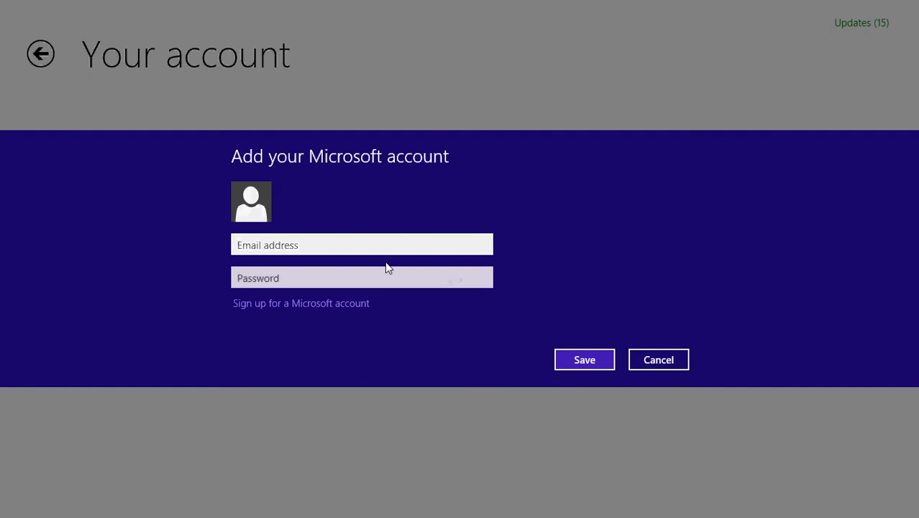
left_click(363, 244)
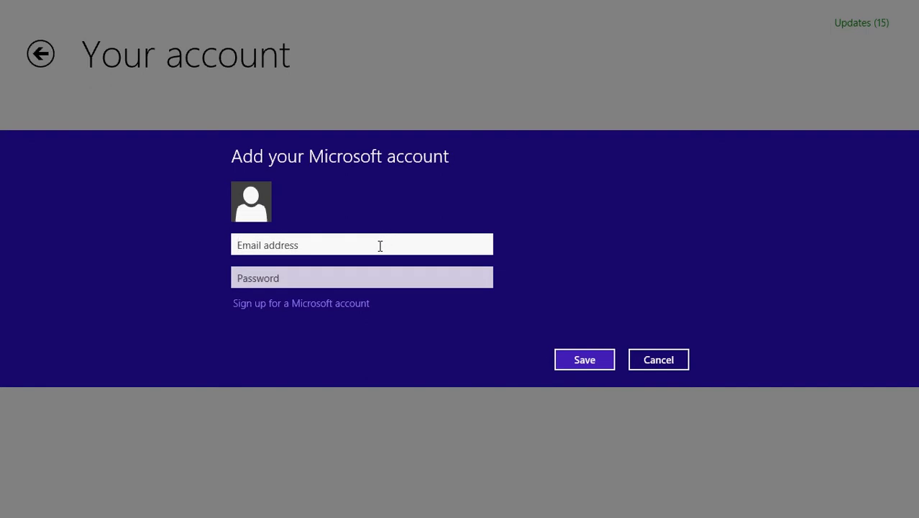
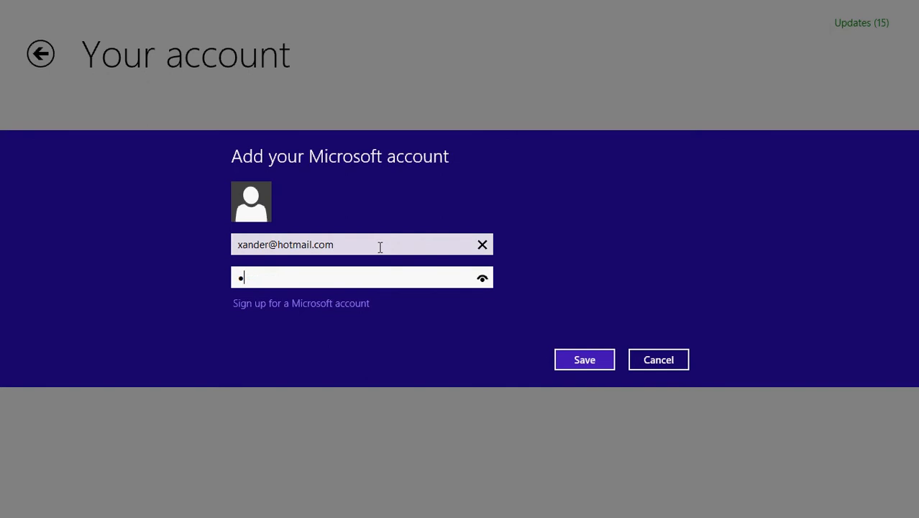
left_click(584, 360)
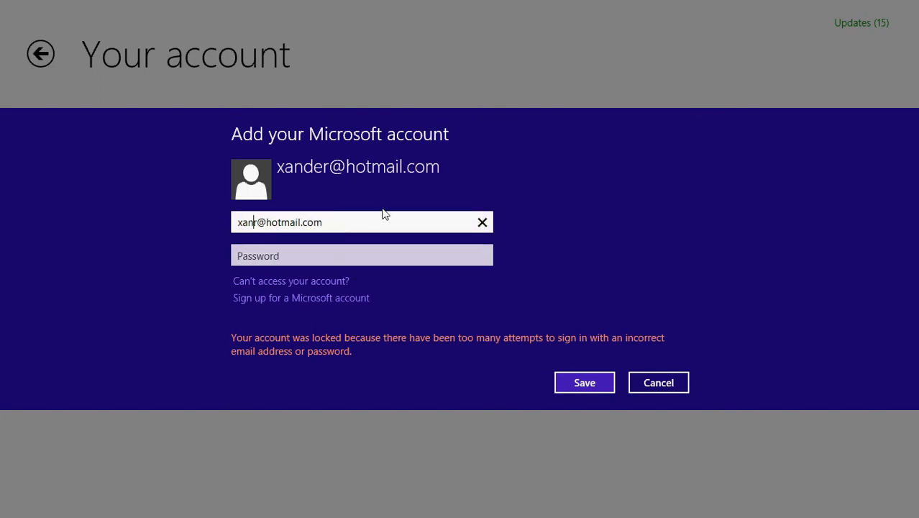
Re-enter the password after the locked-account error and submit the sign-in again.
key("Backspace")
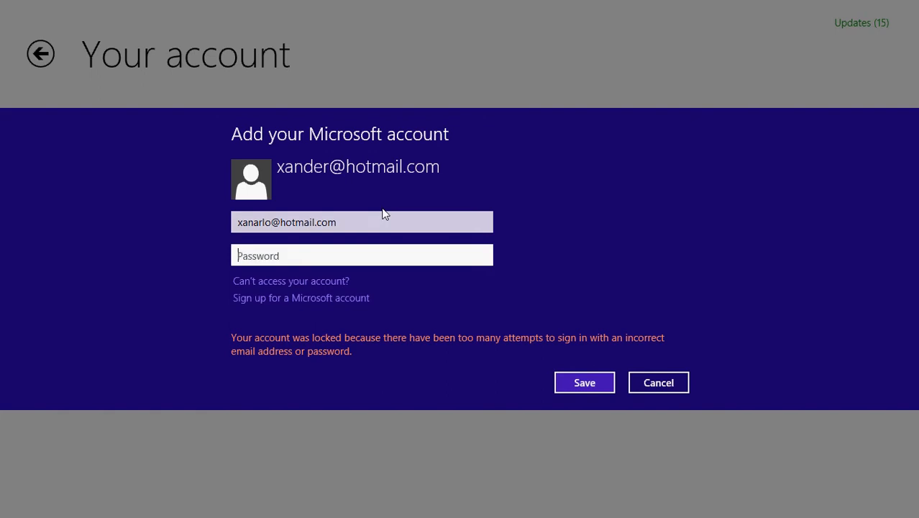
type("•••••")
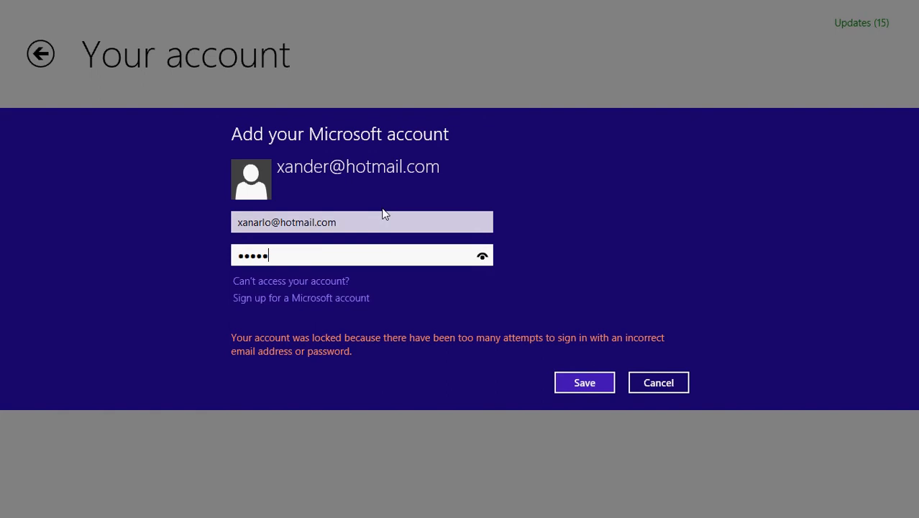
left_click(584, 383)
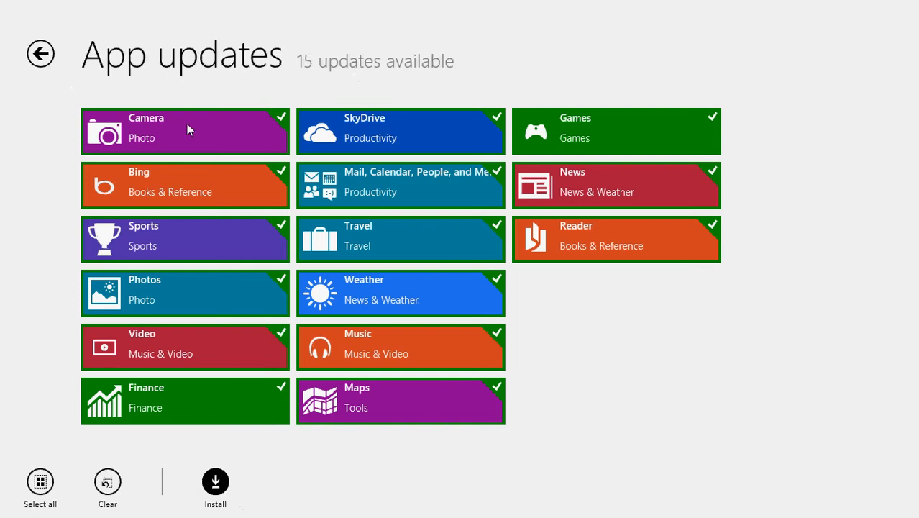
mouse_move(40, 53)
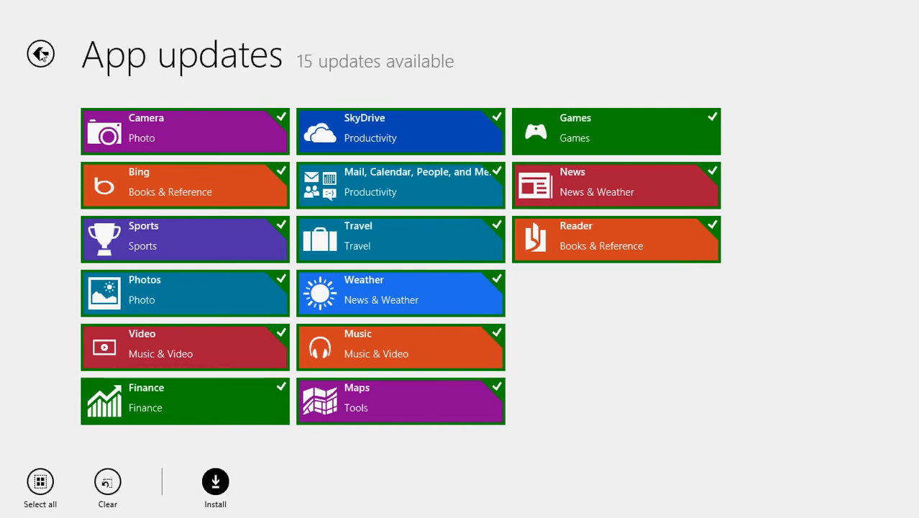
Leave the App updates page with all 15 updates marked for installing.
left_click(215, 482)
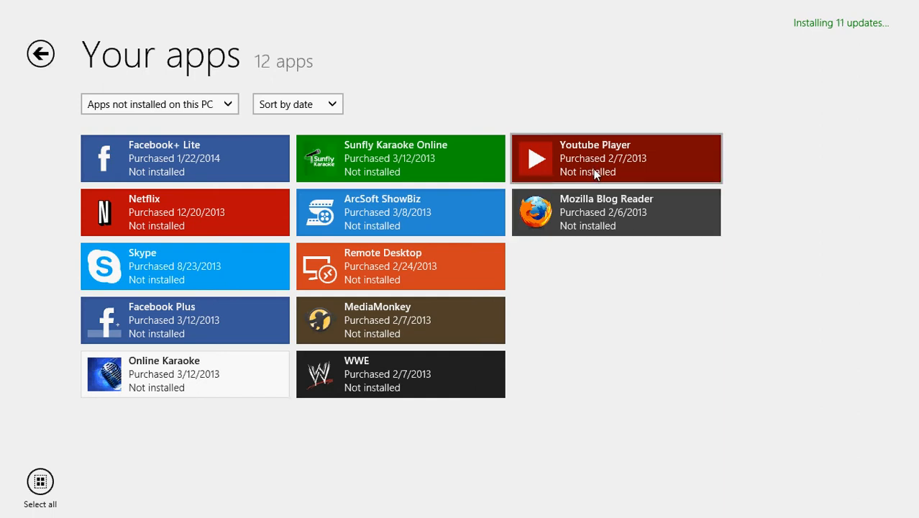
Select Youtube Player among apps not installed on this PC and install it.
left_click(616, 156)
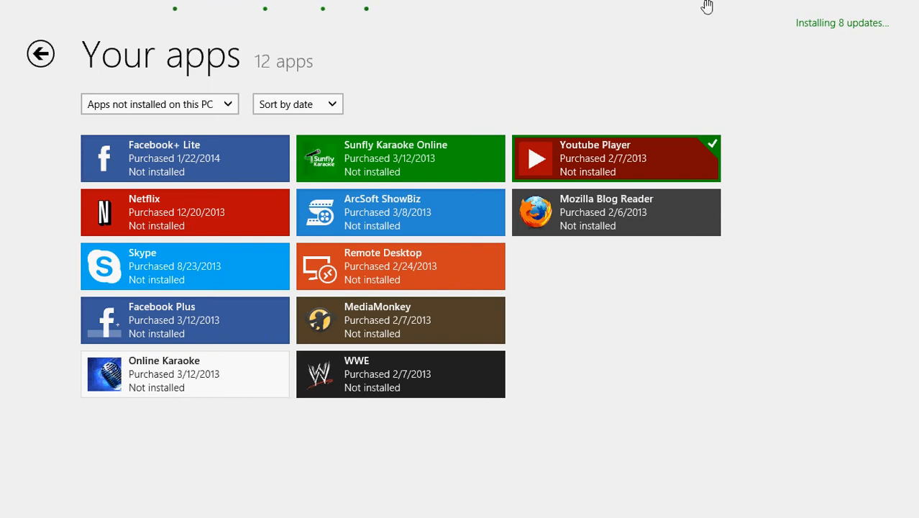
left_click(41, 53)
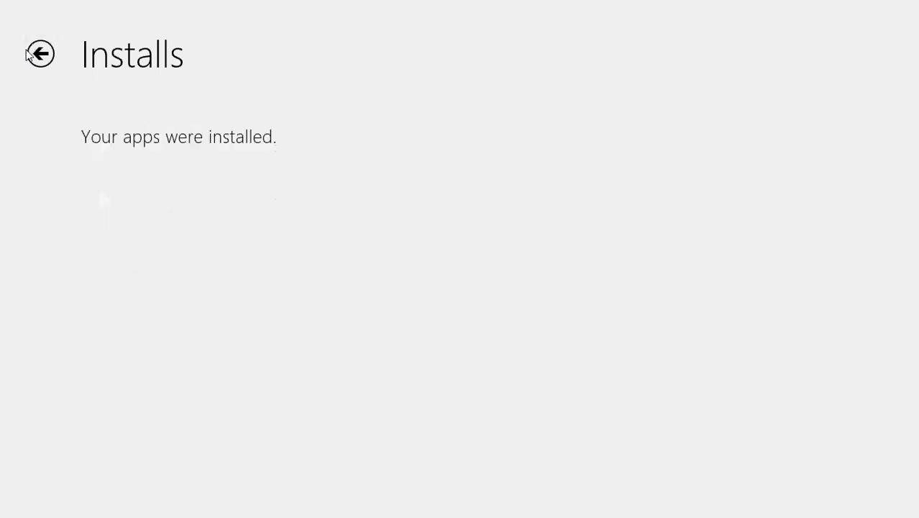
Return to Start, scroll right to the Youtube Player tile and reopen the Store.
left_click(40, 53)
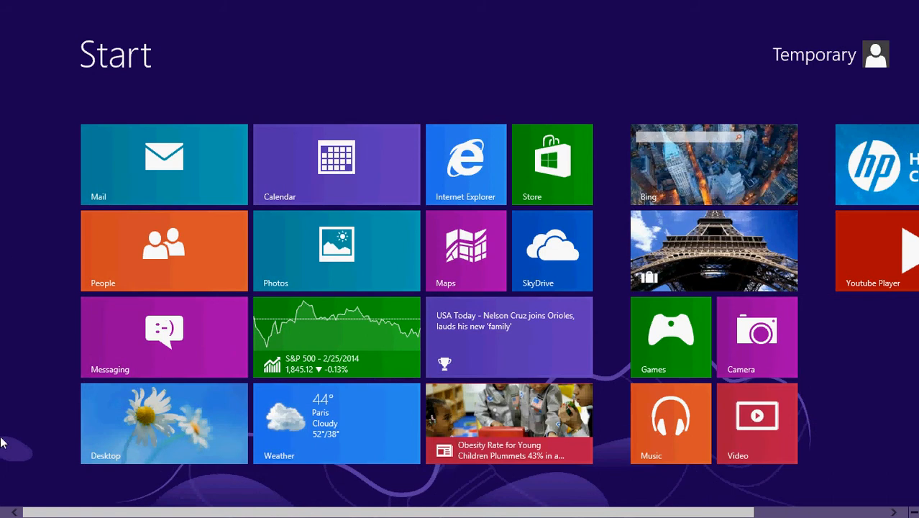
scroll("right", 3)
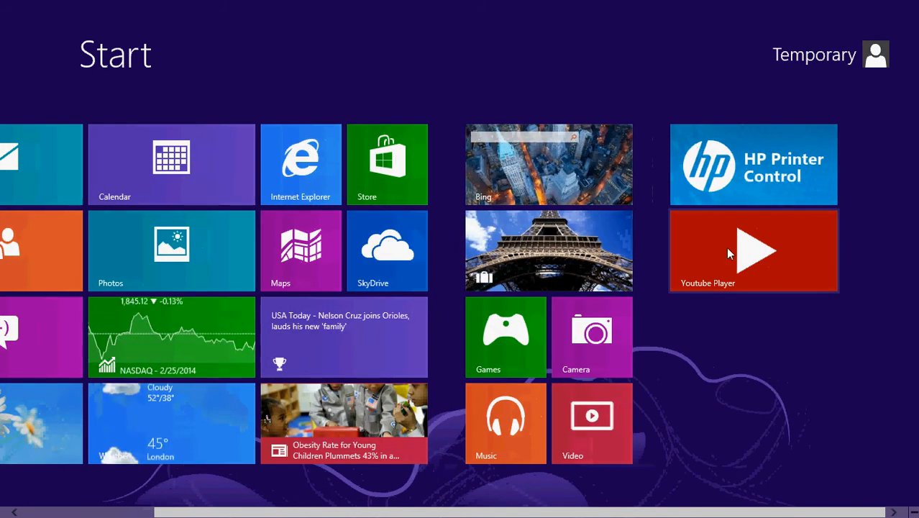
left_click(753, 250)
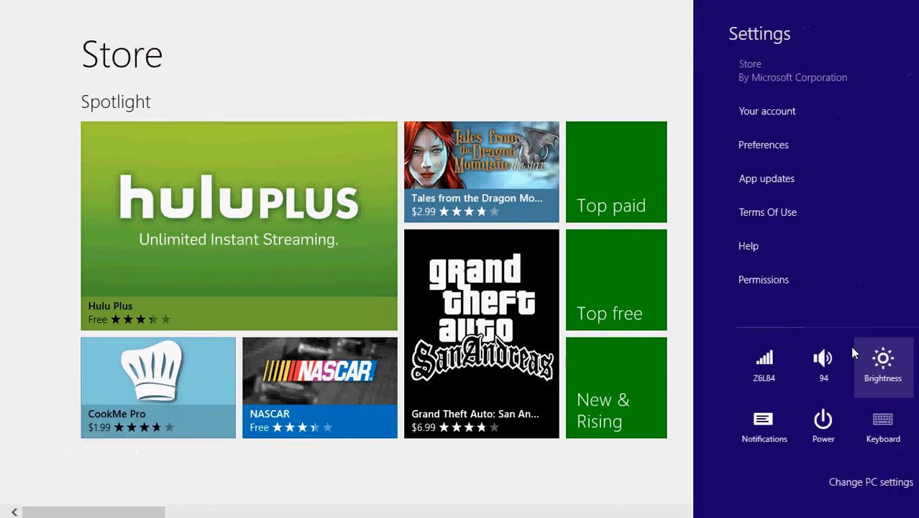
left_click(767, 111)
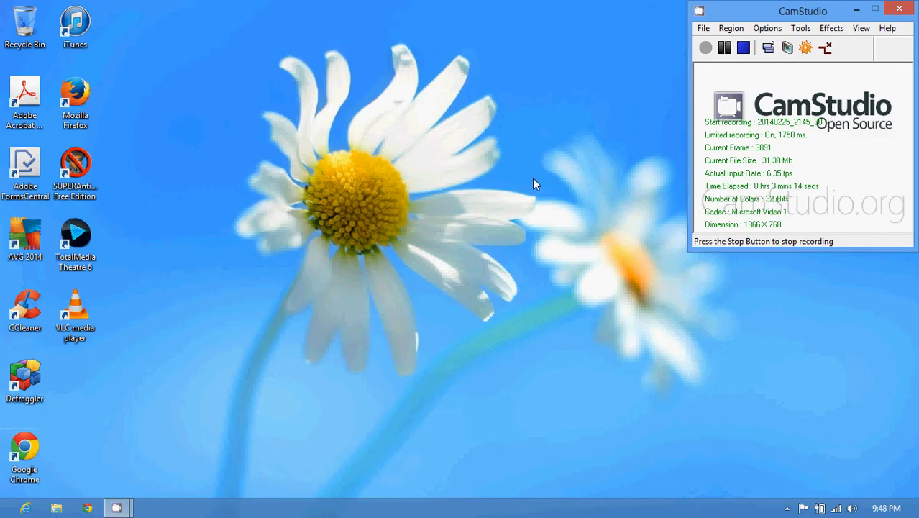
mouse_move(517, 195)
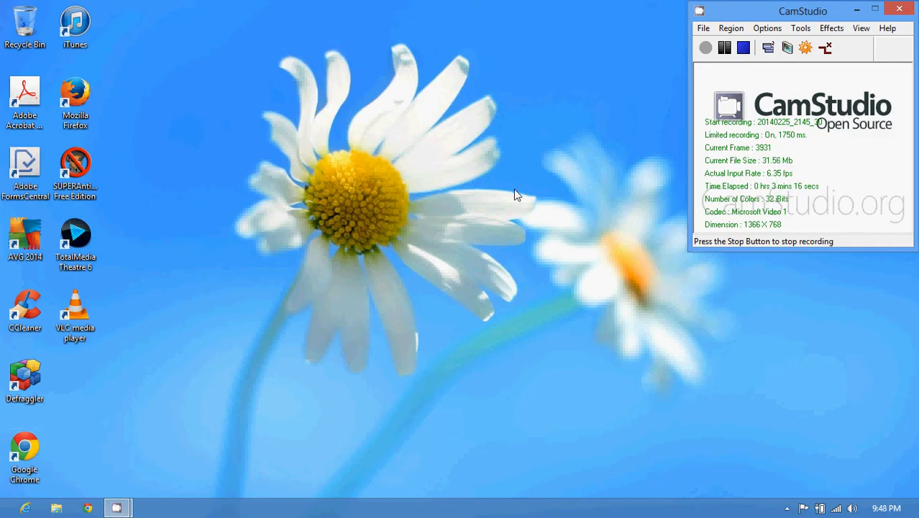
mouse_move(754, 69)
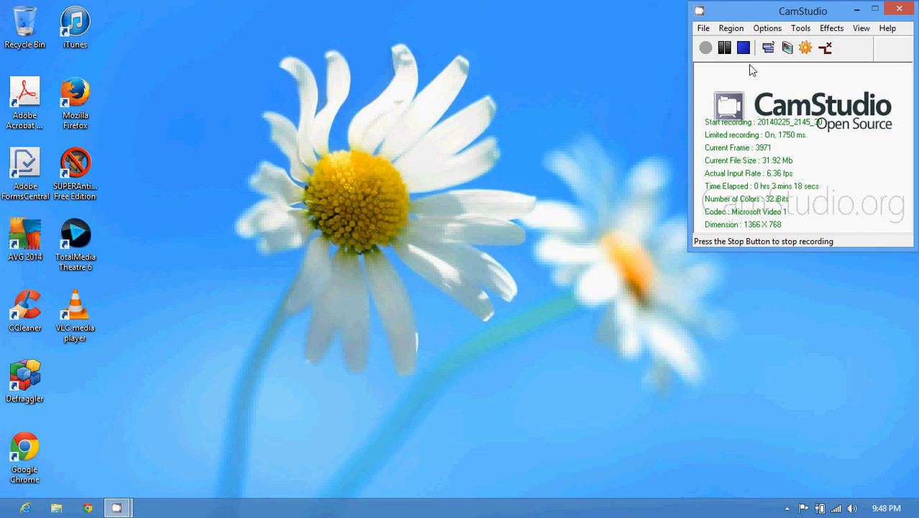